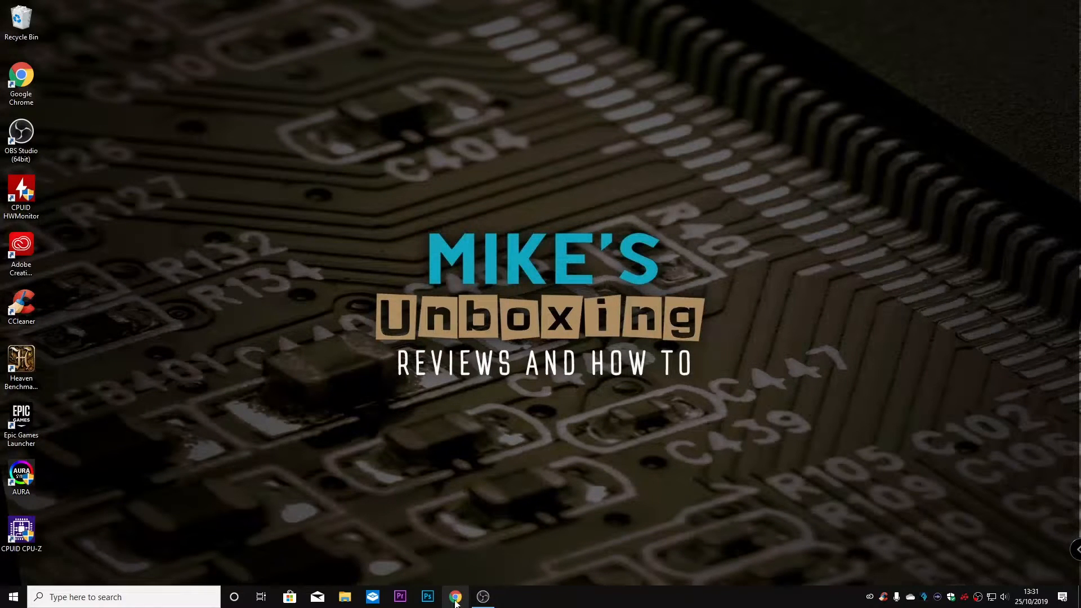
{"action": "mouse_move", "coordinate": [454, 597]}
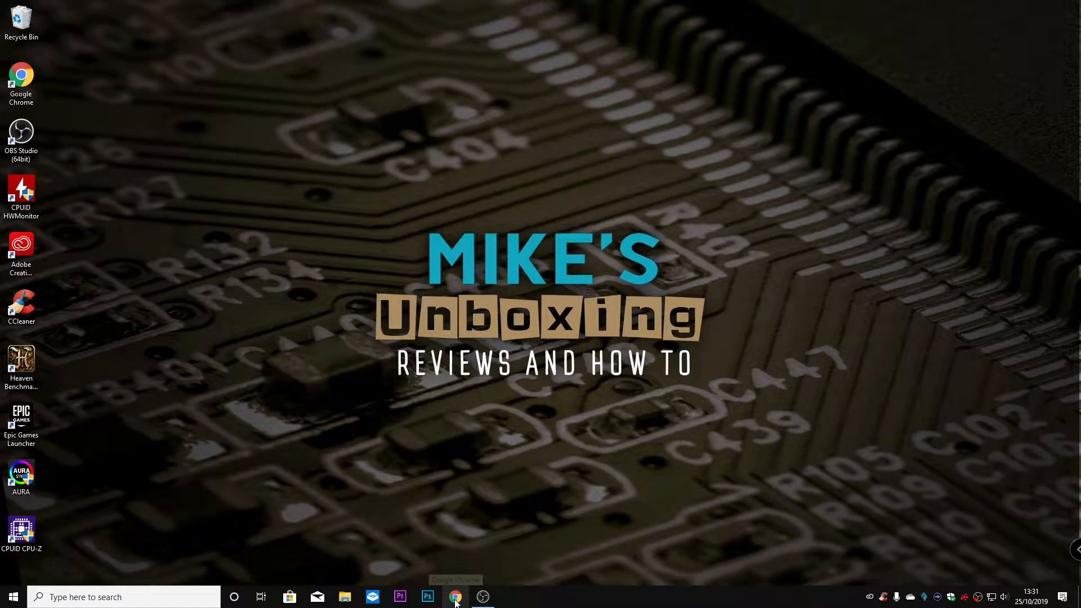
Launch Chrome and check its version is 78 and up to date via the About page.
{"action": "left_click", "coordinate": [454, 597]}
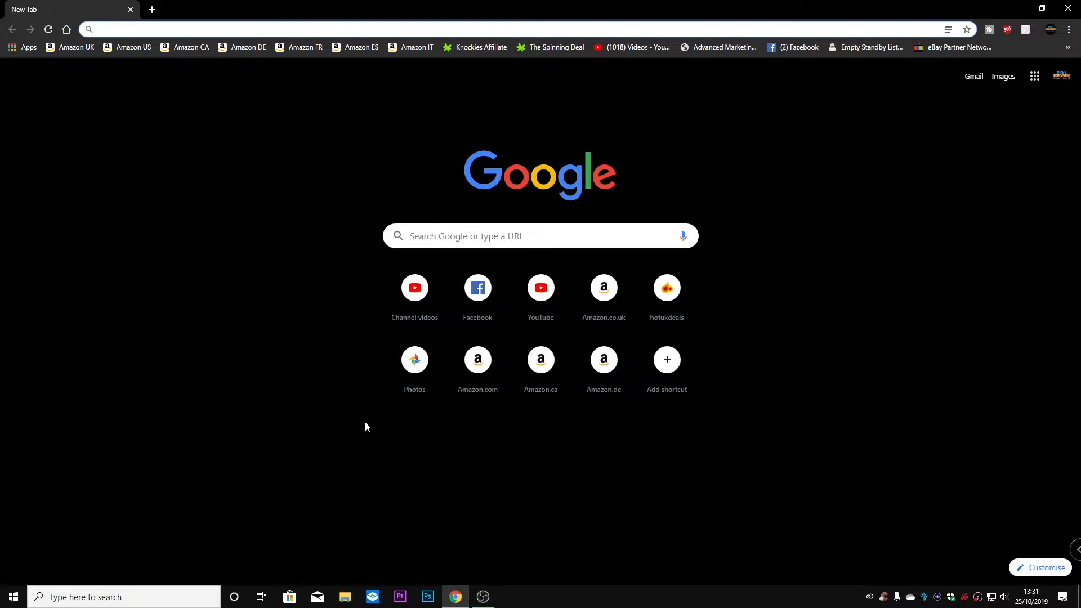
{"action": "mouse_move", "coordinate": [783, 422]}
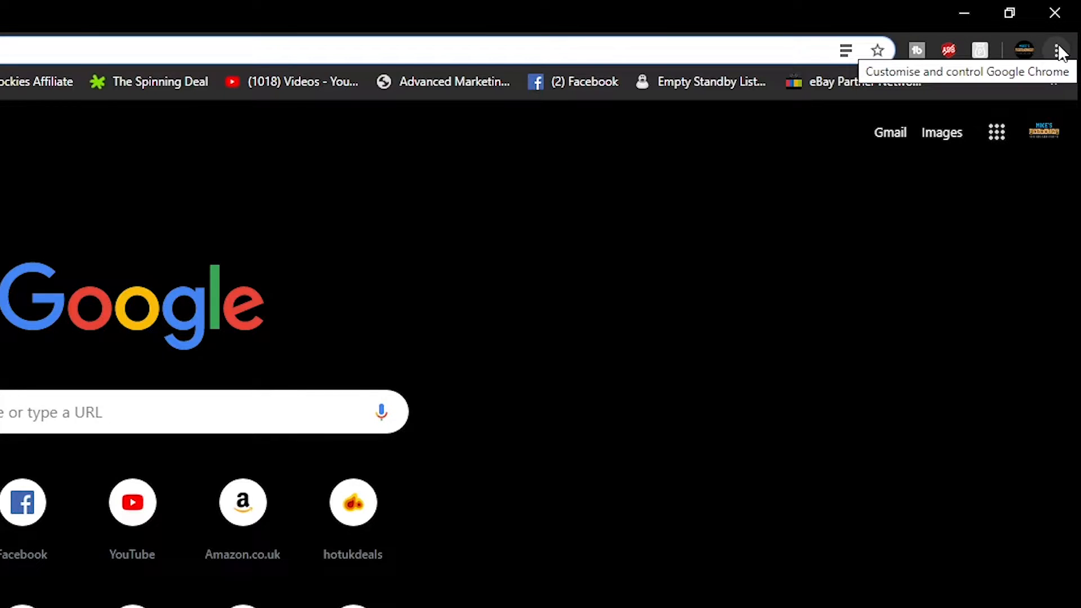
{"action": "left_click", "coordinate": [1061, 50]}
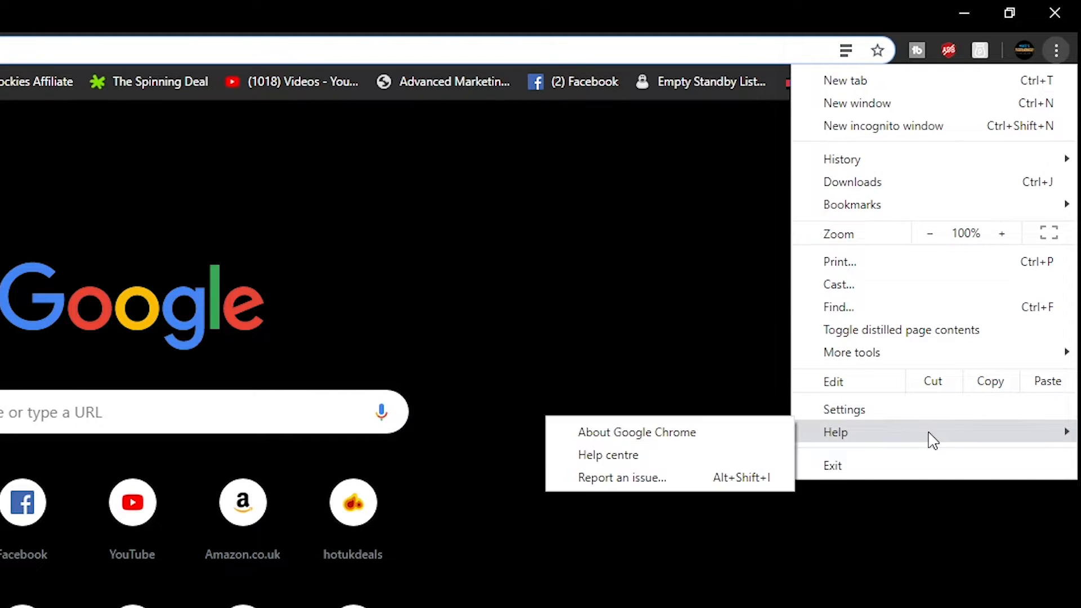
{"action": "left_click", "coordinate": [636, 432]}
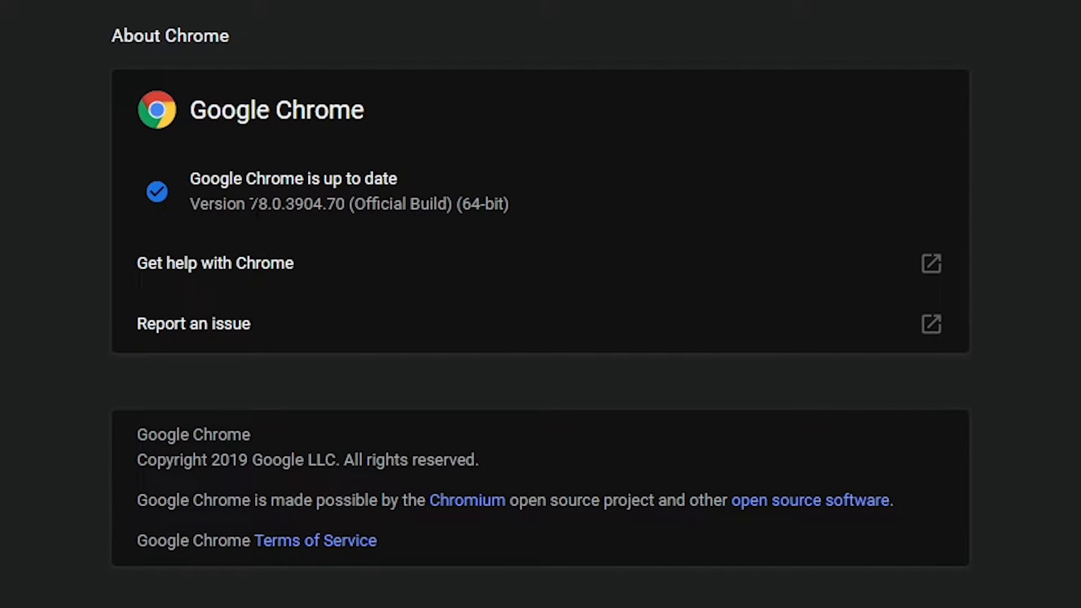
{"action": "mouse_move", "coordinate": [175, 260]}
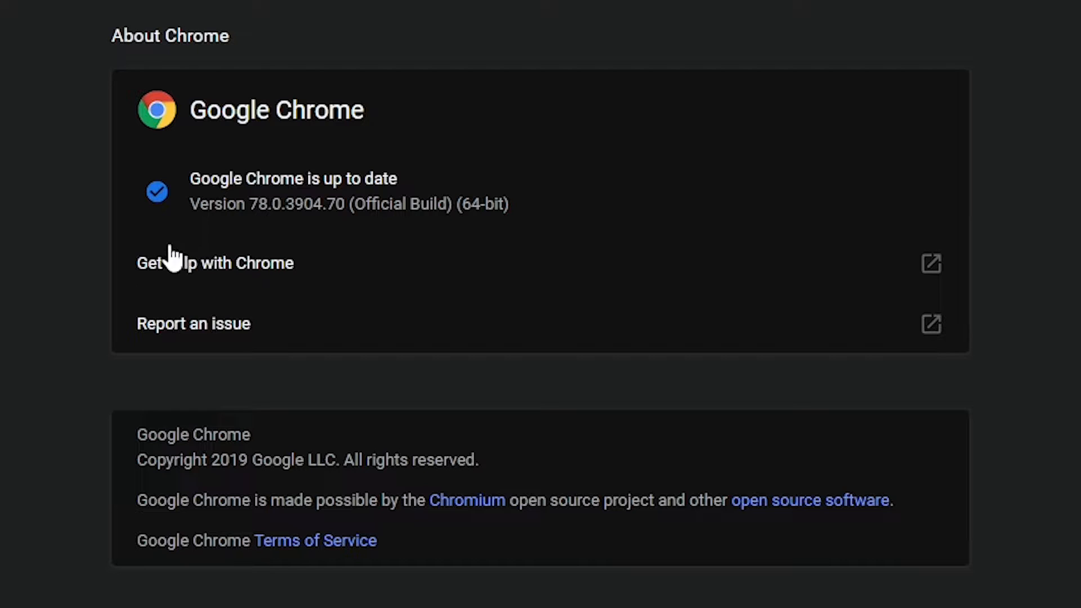
{"action": "mouse_move", "coordinate": [358, 302]}
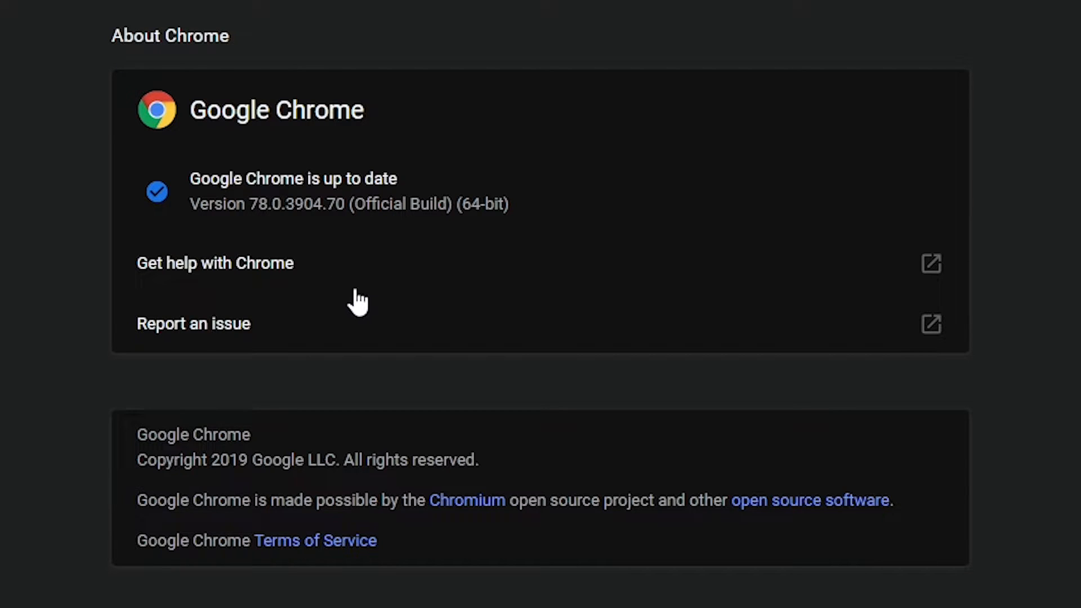
{"action": "mouse_move", "coordinate": [360, 290]}
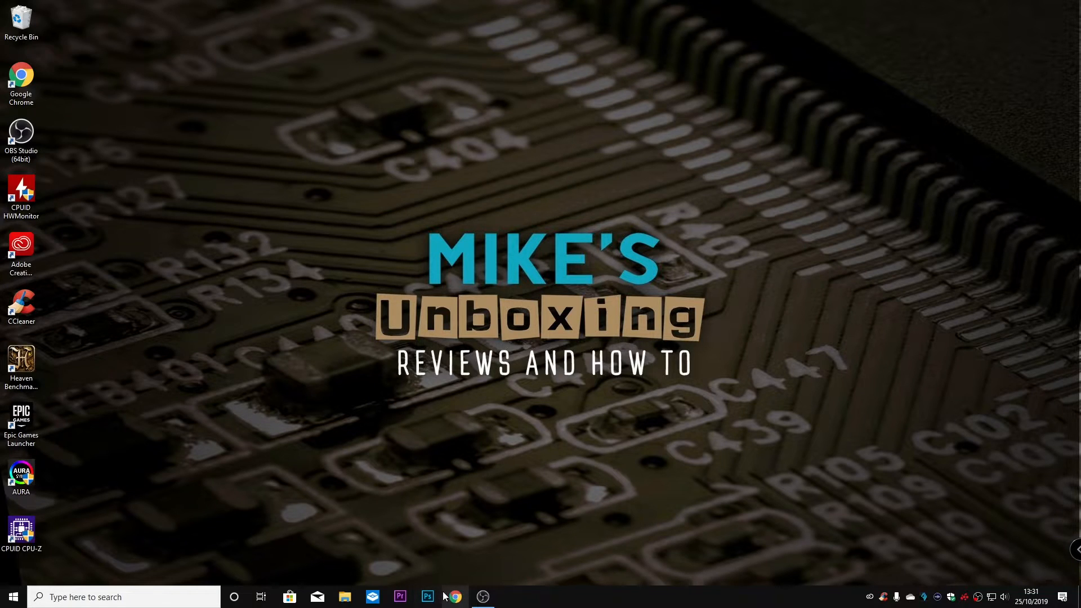
Relaunch Chrome and visit the bookmarked YouTube videos page and another bookmarked site.
{"action": "left_click", "coordinate": [452, 597]}
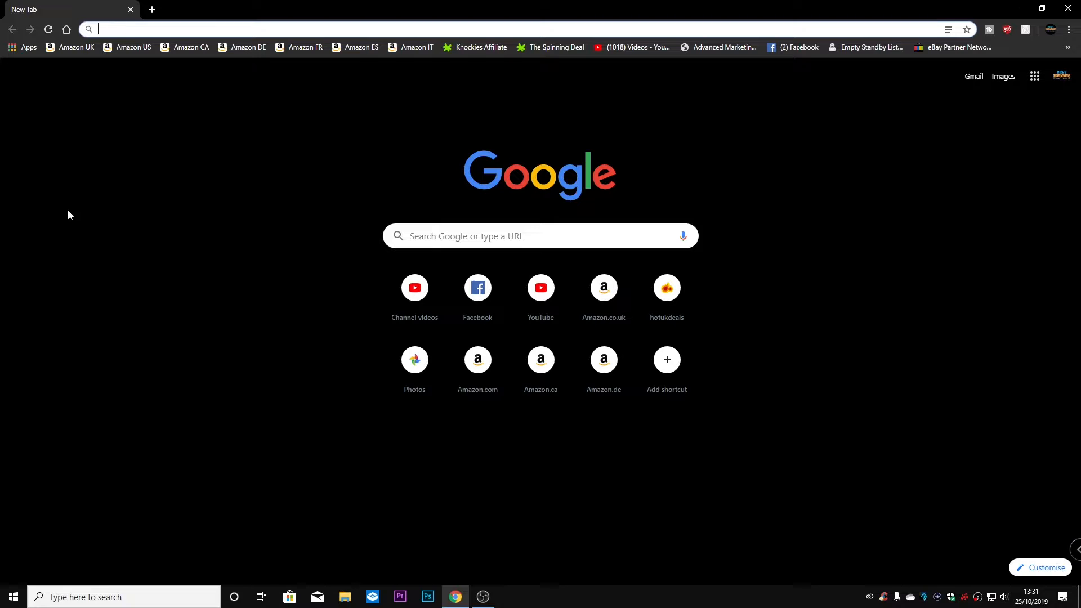
{"action": "mouse_move", "coordinate": [27, 9]}
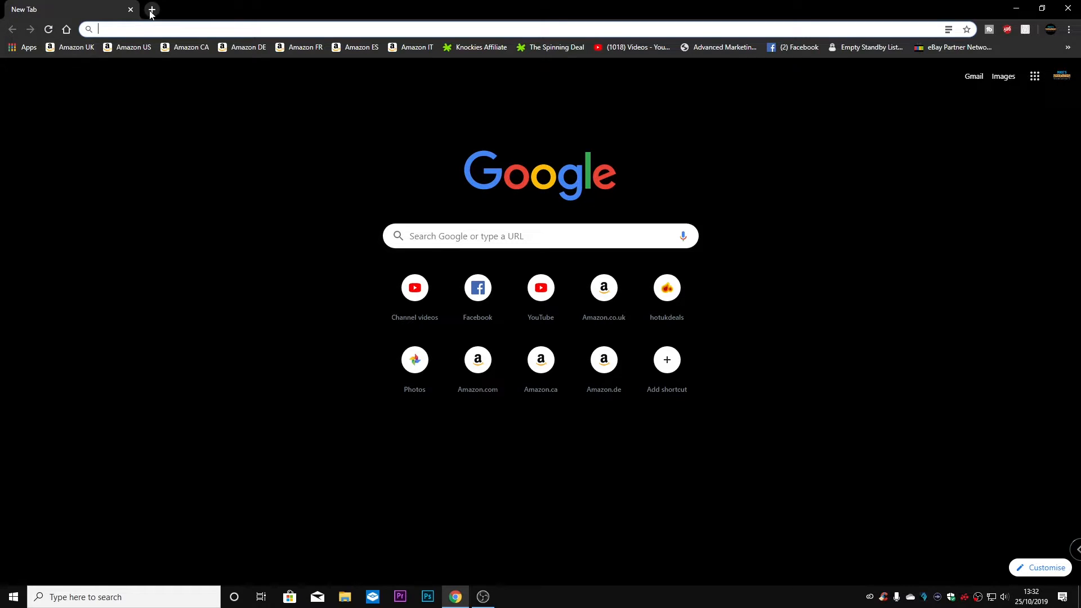
{"action": "left_click", "coordinate": [151, 9]}
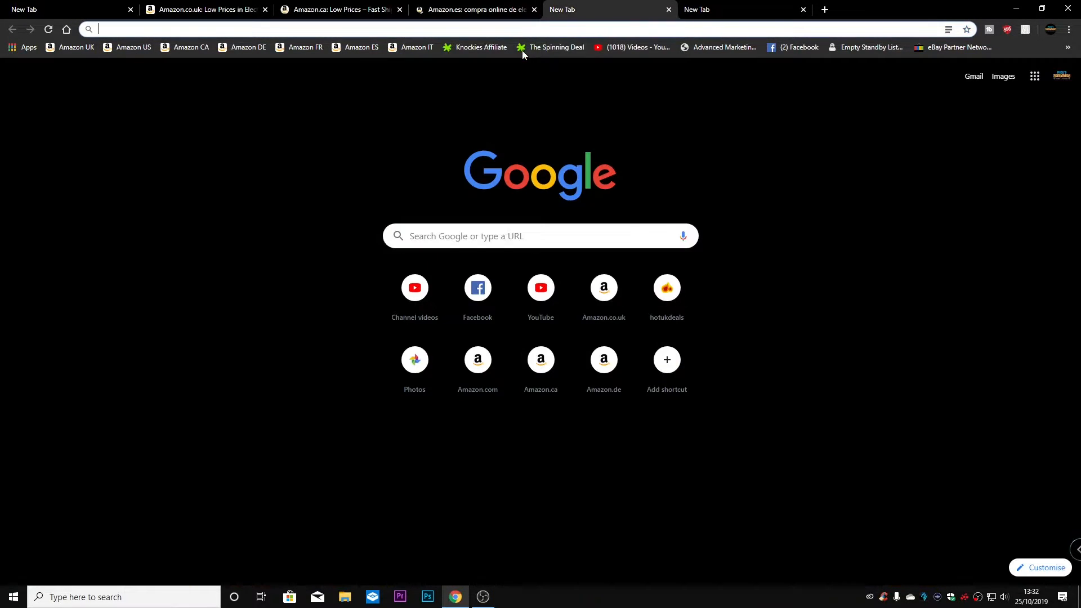
{"action": "left_click", "coordinate": [632, 48]}
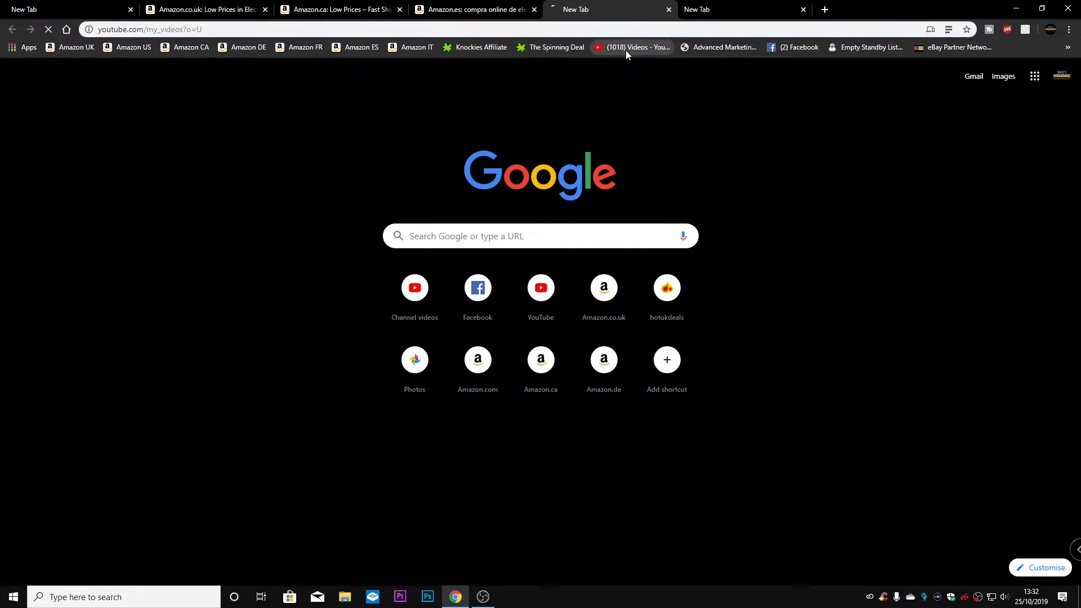
{"action": "left_click", "coordinate": [474, 9]}
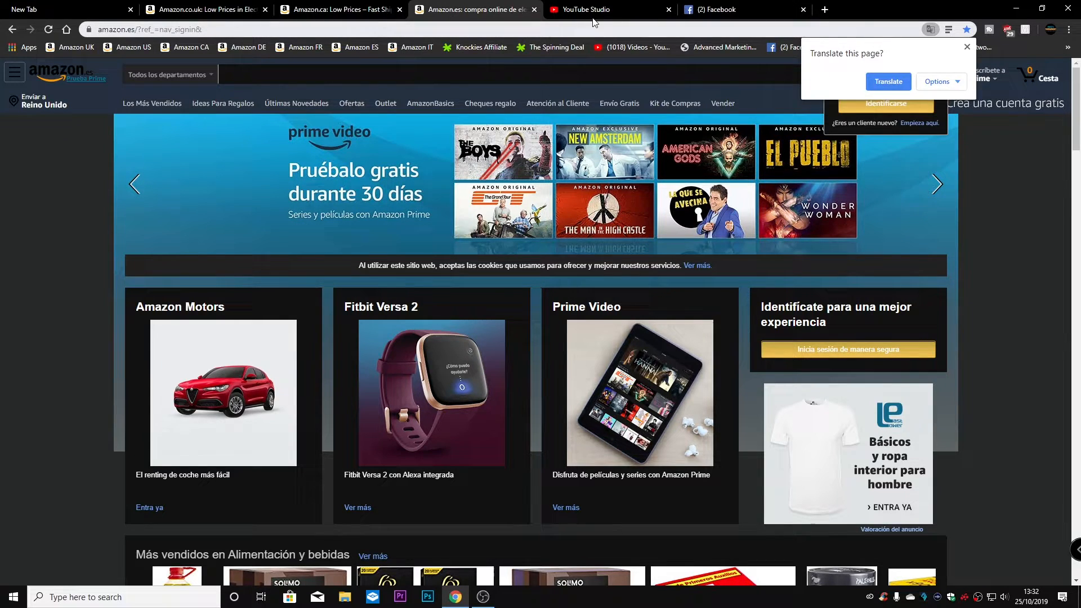
{"action": "mouse_move", "coordinate": [724, 9]}
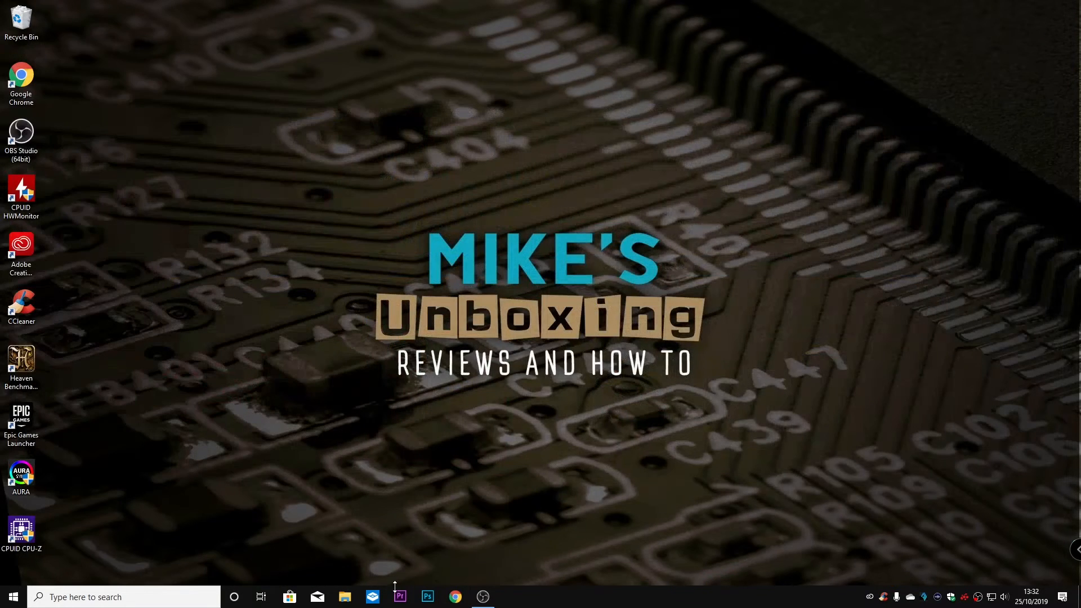
On chrome://flags, set Force Dark Mode for Web Contents to Enabled, then clear the 'force dark' search.
{"action": "left_click", "coordinate": [454, 597]}
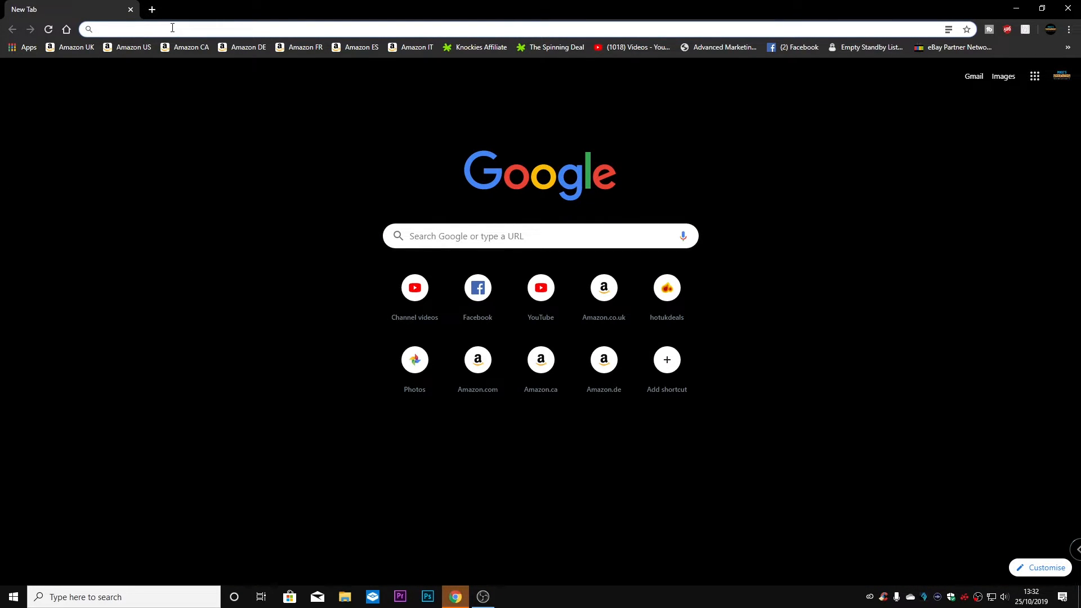
{"action": "mouse_move", "coordinate": [191, 47]}
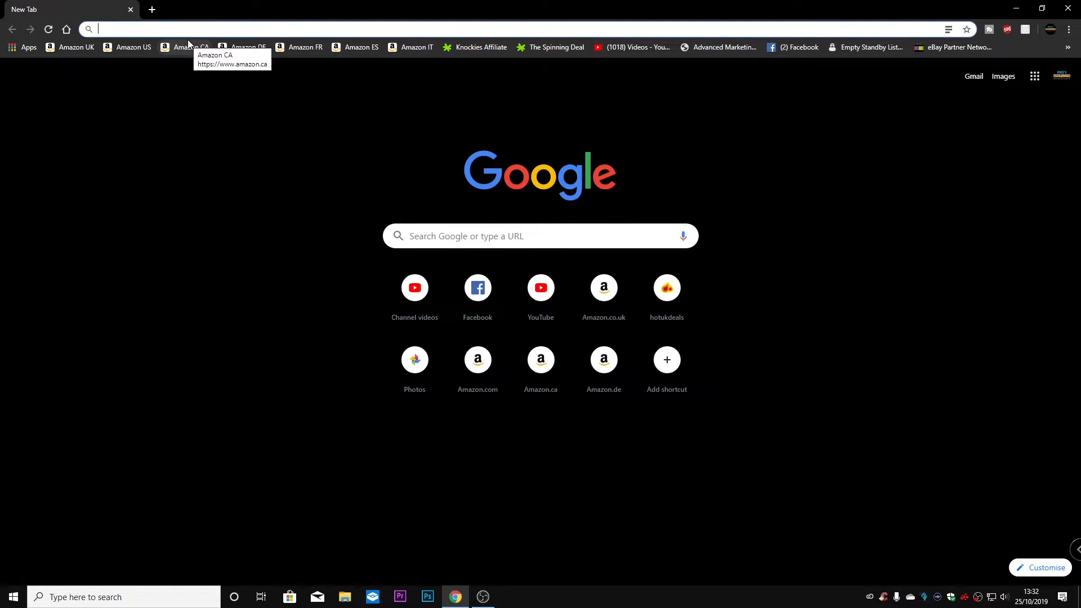
{"action": "type", "text": "chrome://flags"}
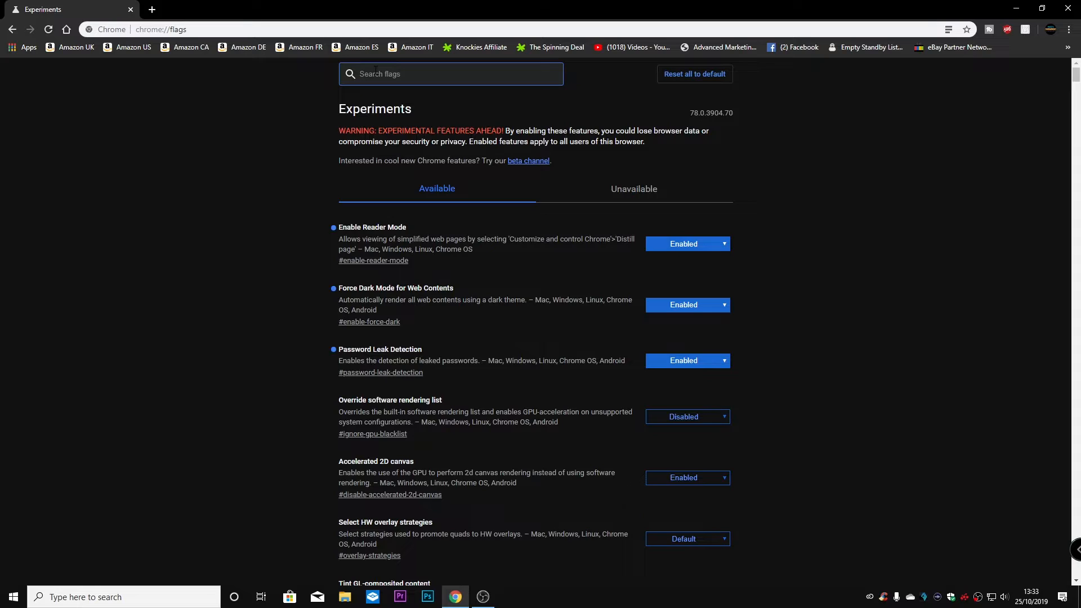
{"action": "type", "text": "force dark"}
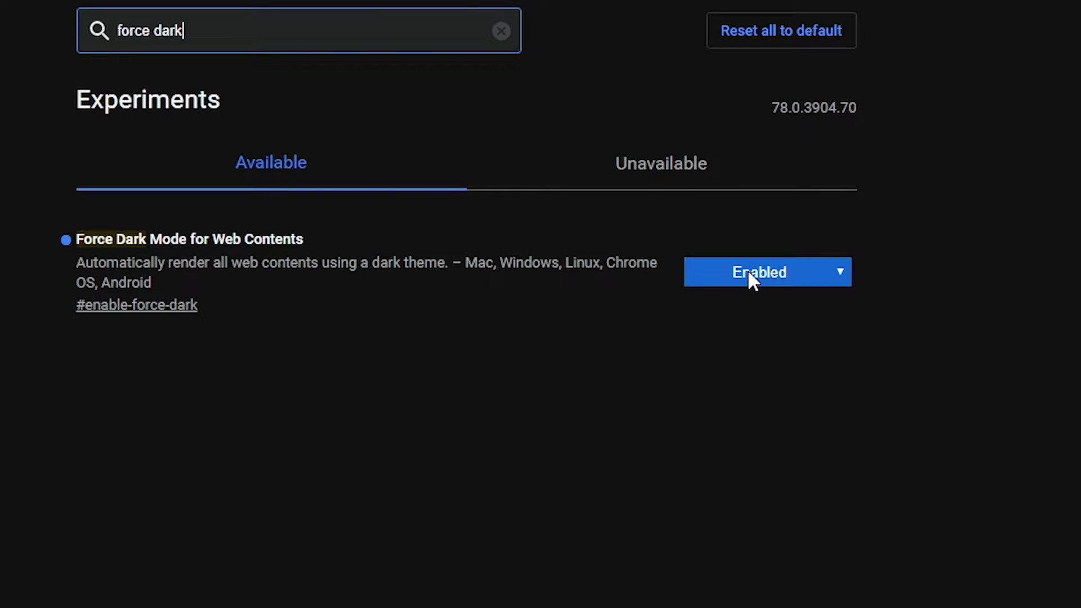
{"action": "left_click", "coordinate": [767, 271]}
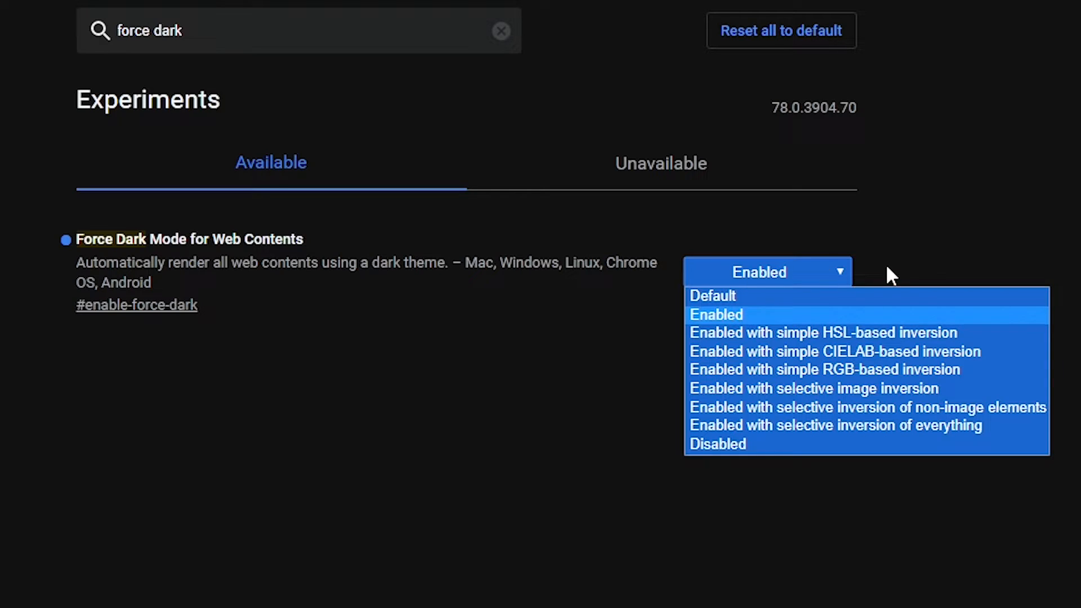
{"action": "mouse_move", "coordinate": [741, 445]}
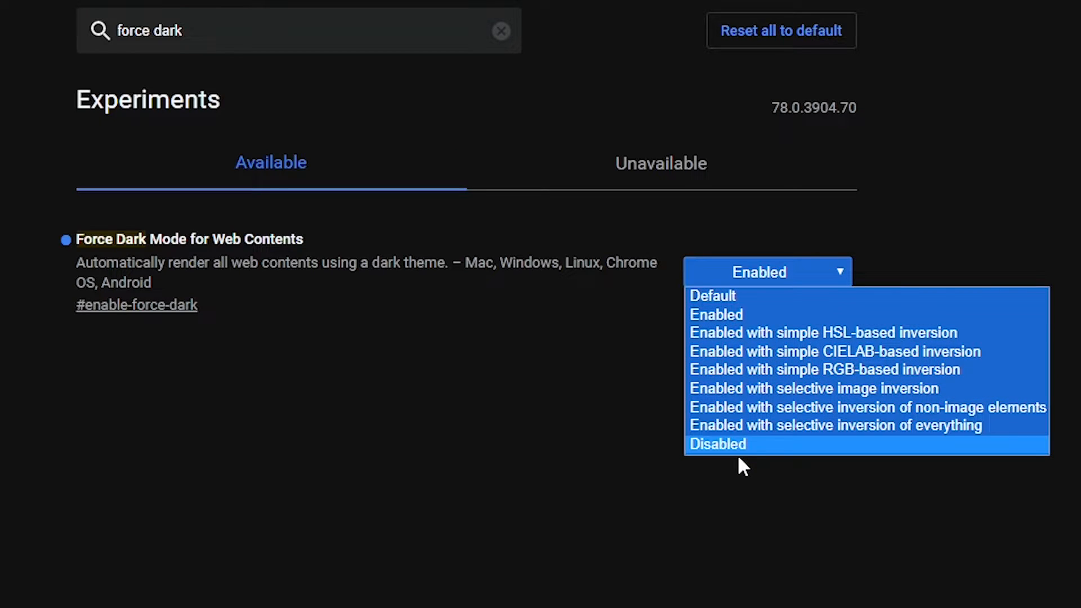
{"action": "mouse_move", "coordinate": [716, 316]}
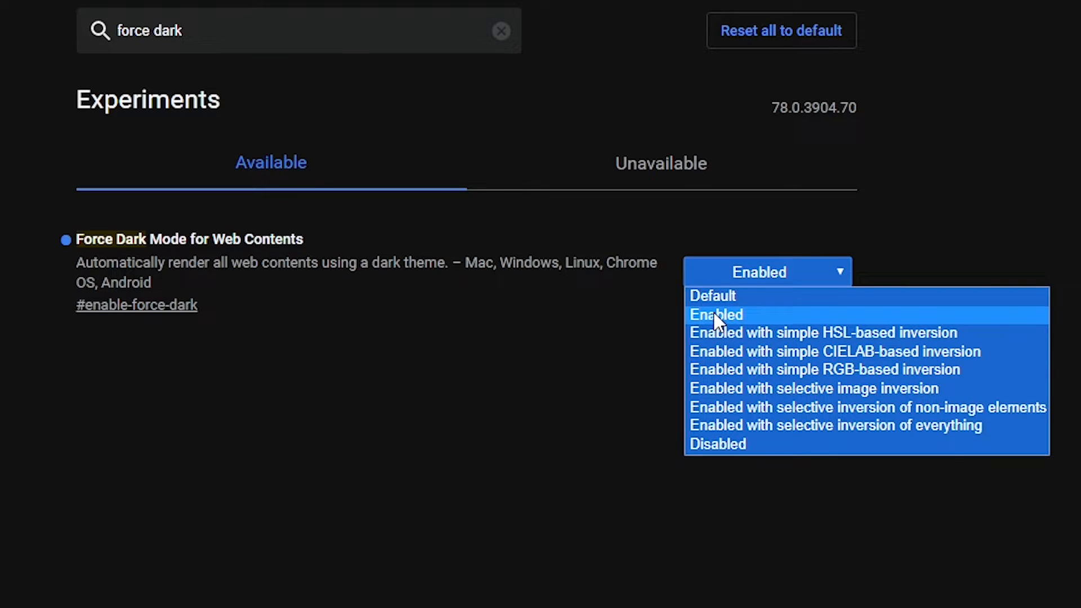
{"action": "mouse_move", "coordinate": [815, 361]}
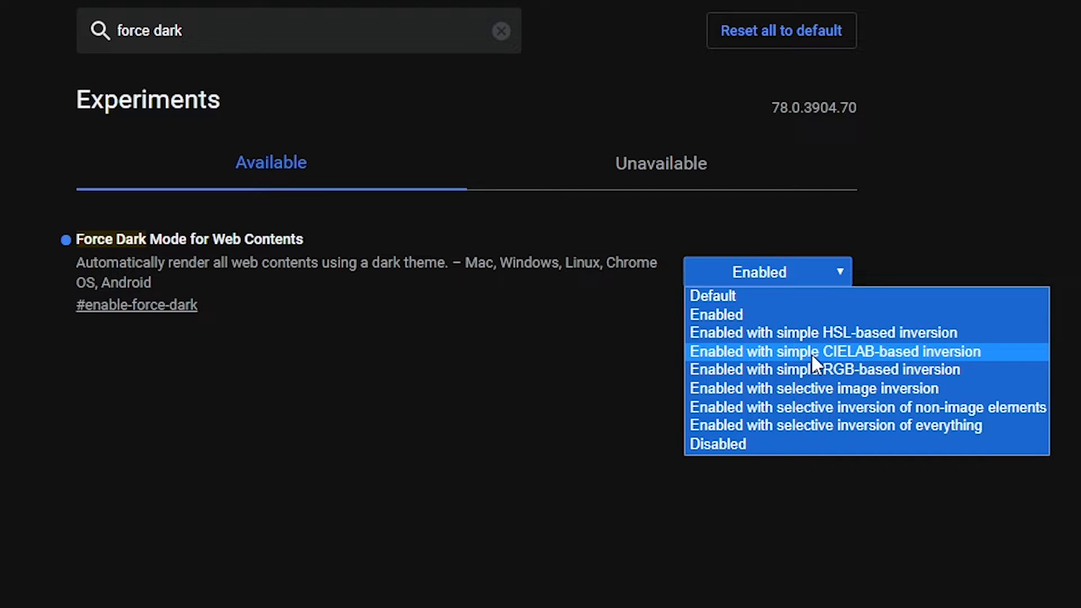
{"action": "mouse_move", "coordinate": [716, 314]}
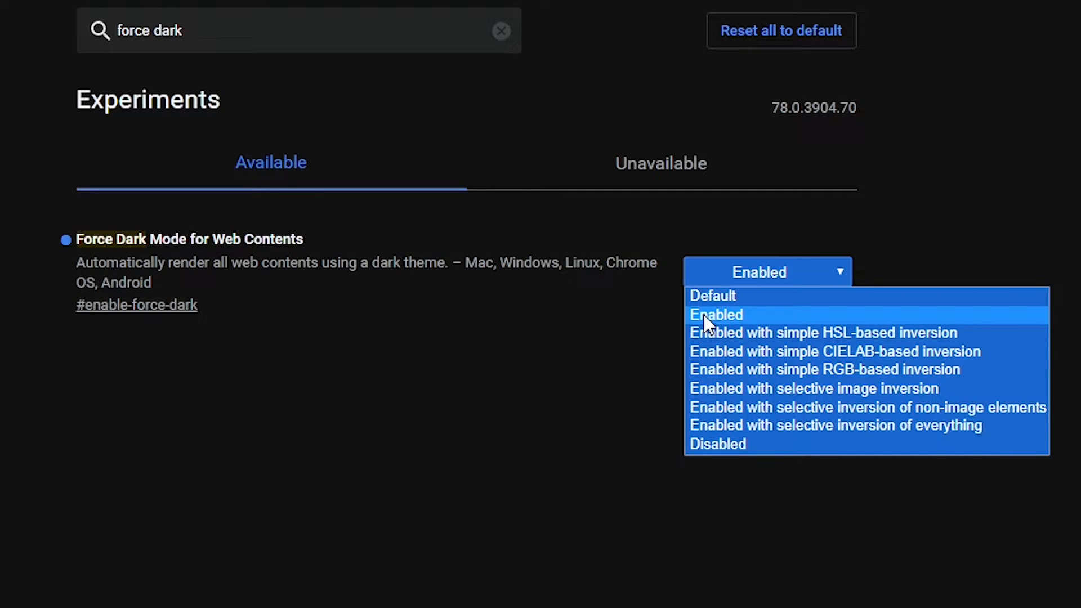
{"action": "left_click", "coordinate": [717, 314]}
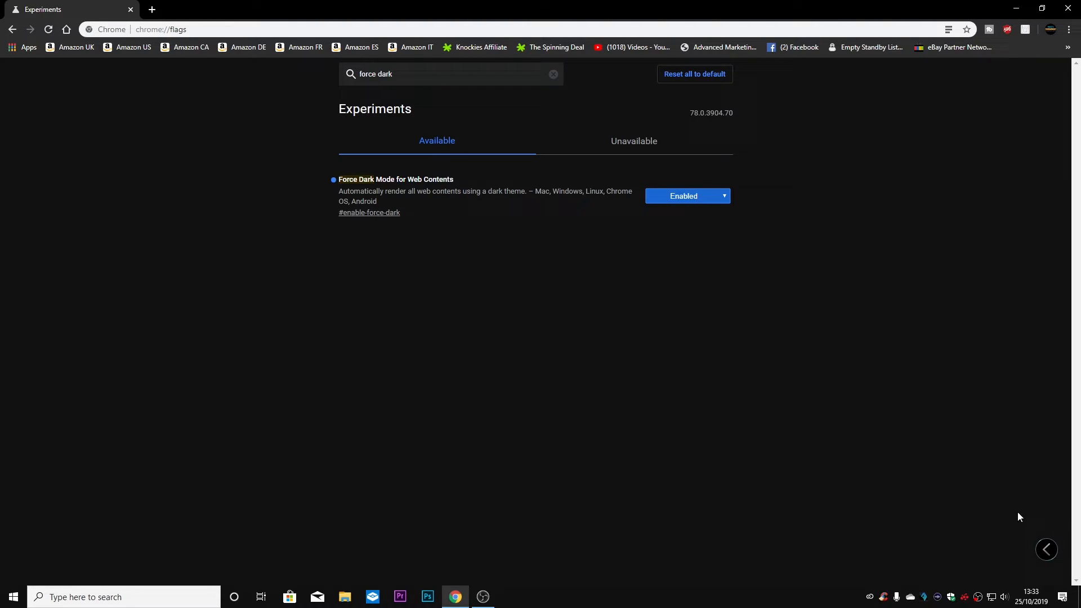
{"action": "mouse_move", "coordinate": [885, 508]}
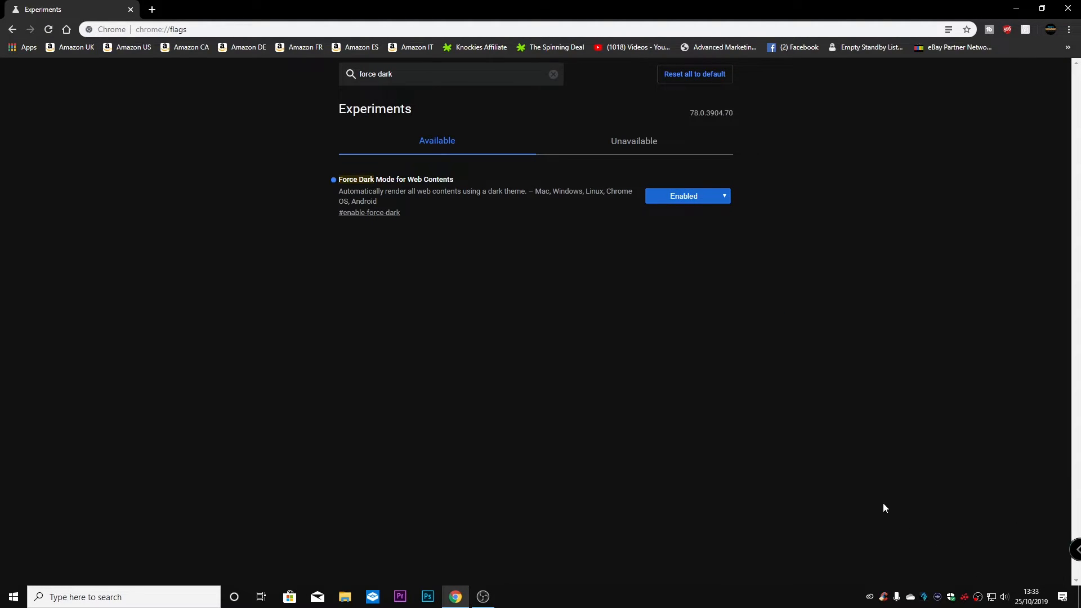
{"action": "mouse_move", "coordinate": [698, 312]}
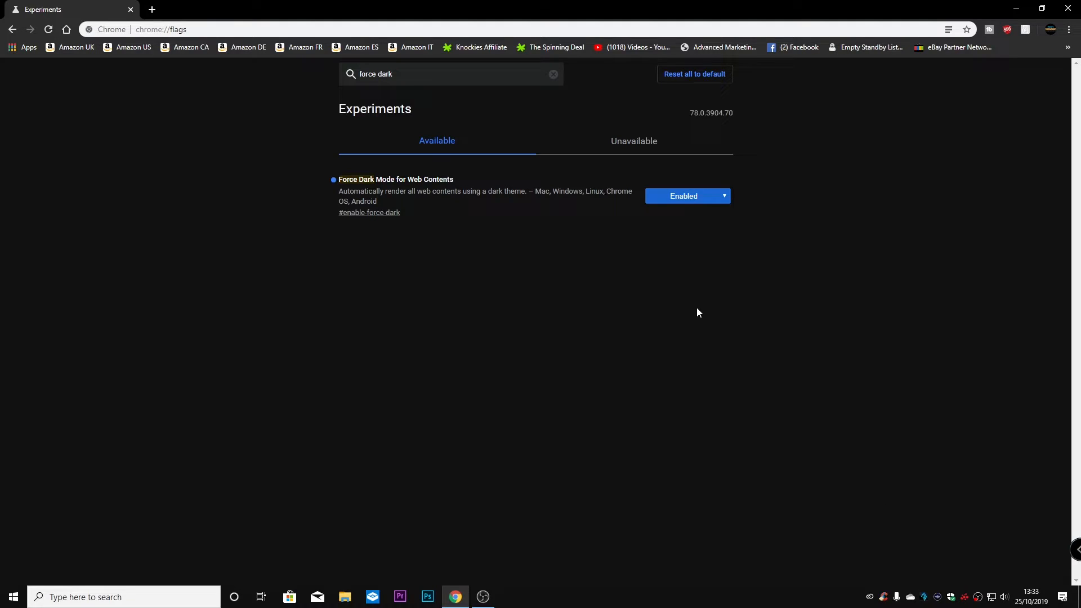
{"action": "mouse_move", "coordinate": [254, 104]}
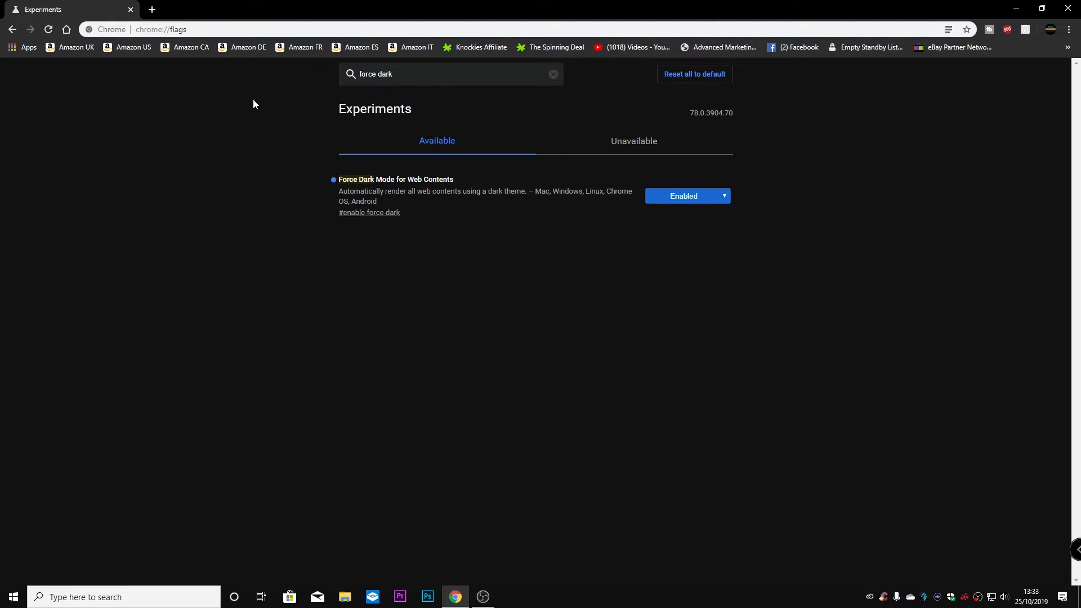
{"action": "mouse_move", "coordinate": [328, 272]}
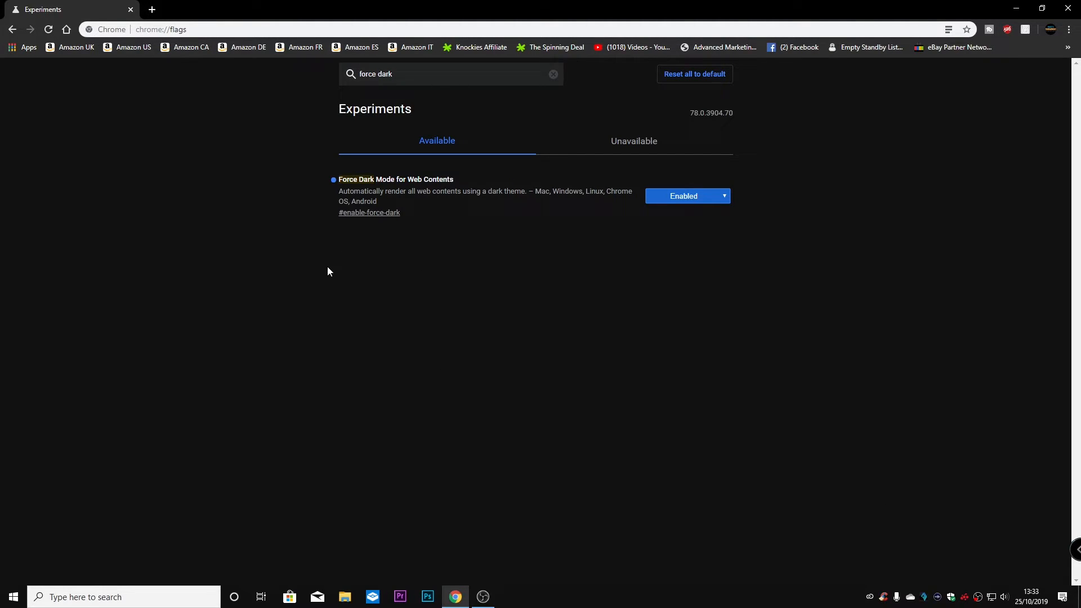
{"action": "left_click", "coordinate": [552, 75]}
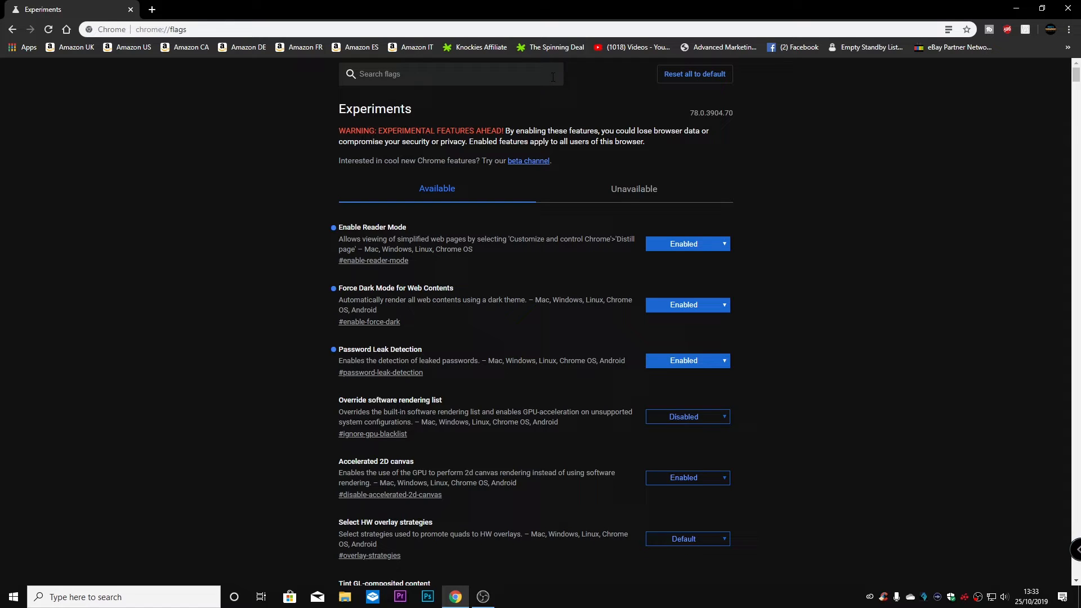
Search flags for 'password leak' and confirm Password Leak Detection is Enabled, then bring up Chrome's menu.
{"action": "type", "text": "password leak"}
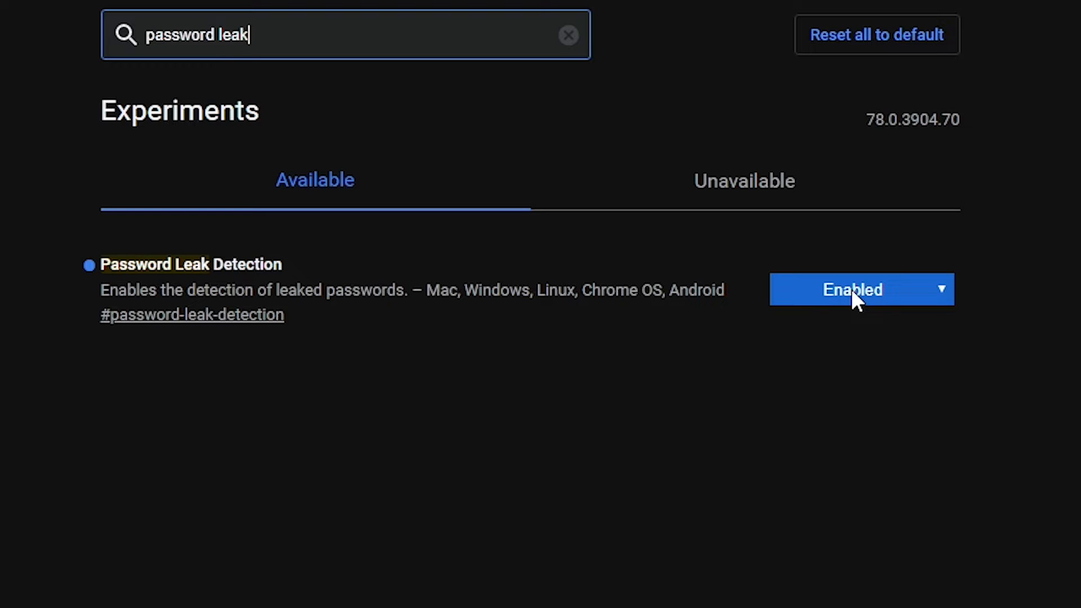
{"action": "left_click", "coordinate": [861, 289]}
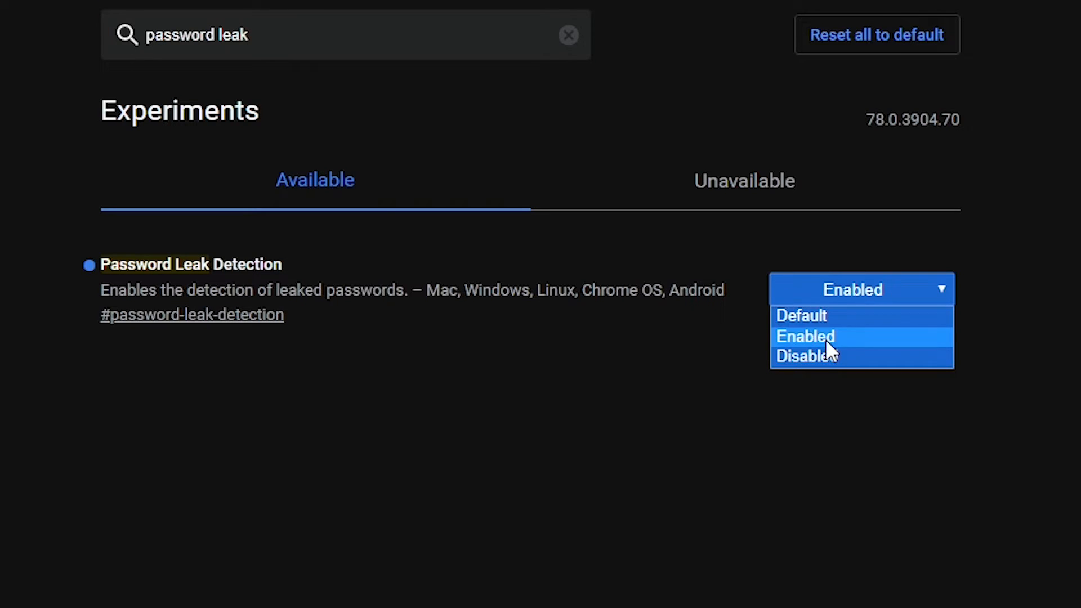
{"action": "mouse_move", "coordinate": [800, 318]}
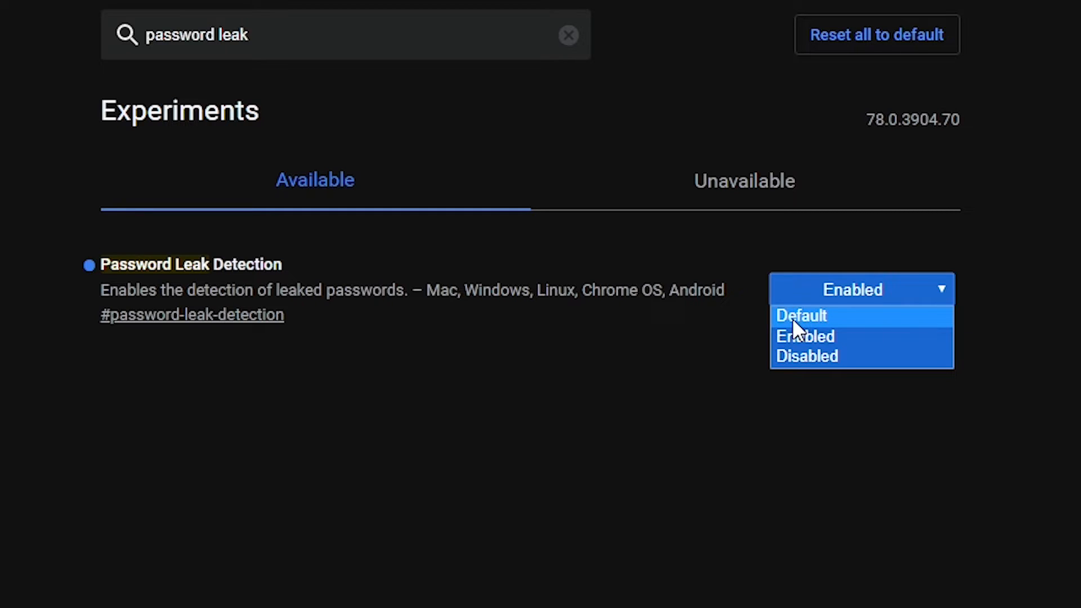
{"action": "mouse_move", "coordinate": [819, 357]}
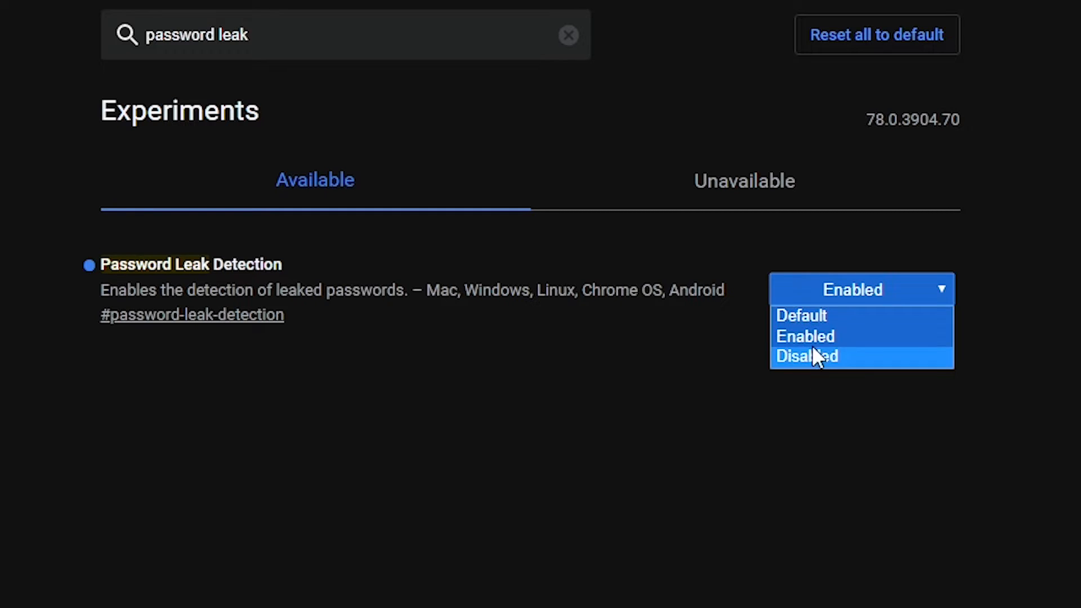
{"action": "mouse_move", "coordinate": [805, 337]}
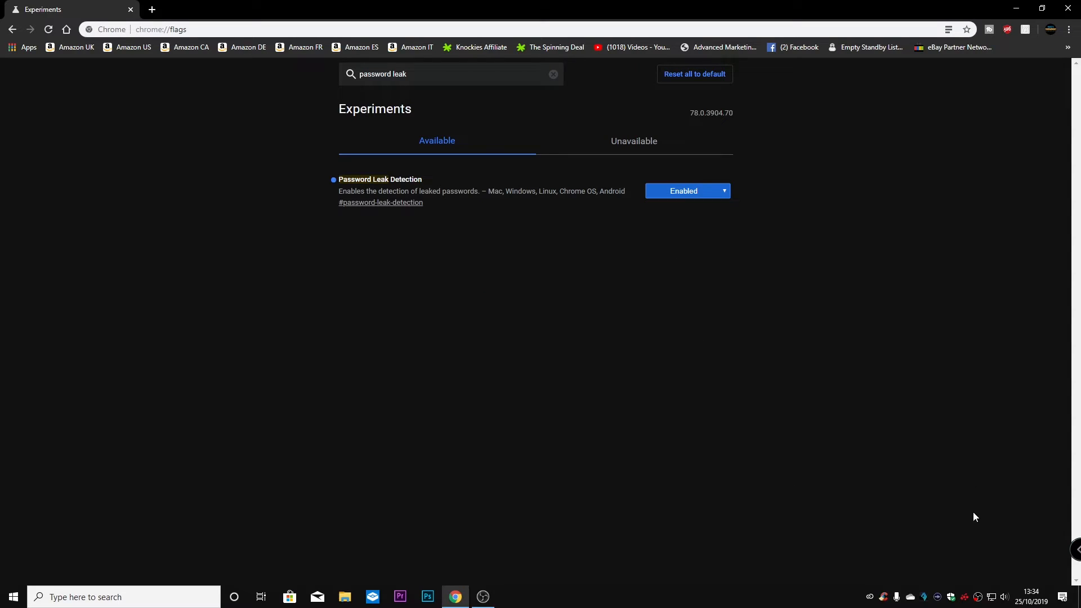
{"action": "mouse_move", "coordinate": [932, 568]}
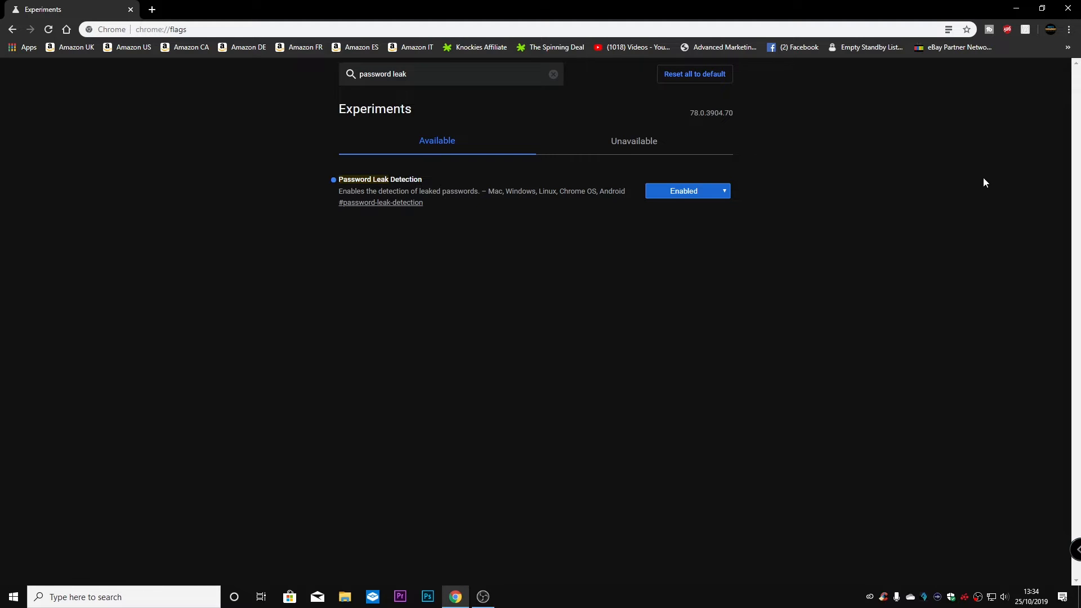
{"action": "left_click", "coordinate": [1070, 29]}
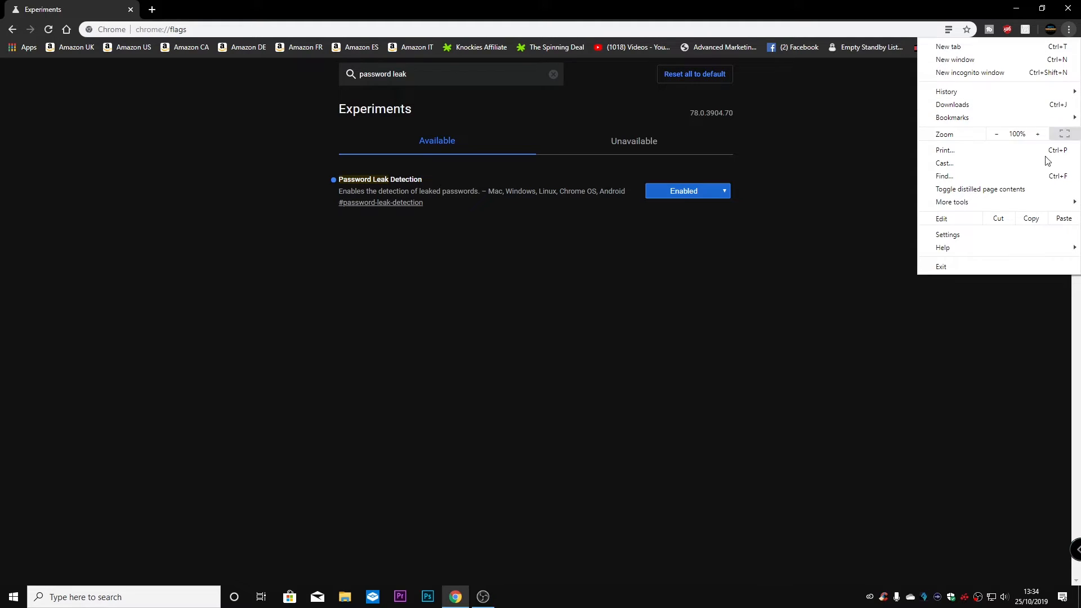
In Settings > Passwords, toggle Check password safety off and back on so it stays enabled.
{"action": "left_click", "coordinate": [948, 234]}
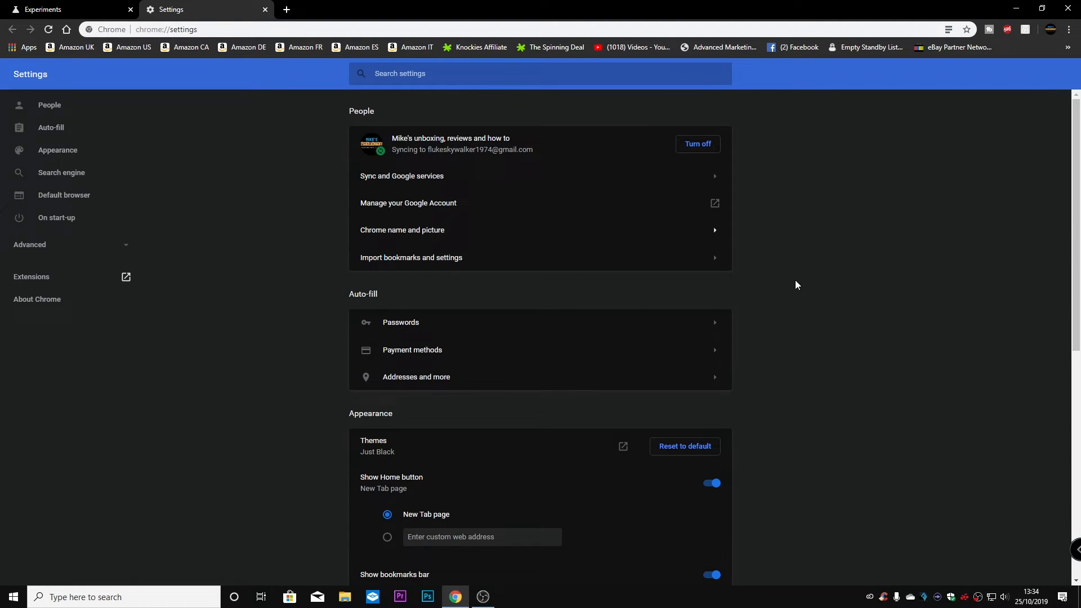
{"action": "mouse_move", "coordinate": [306, 456]}
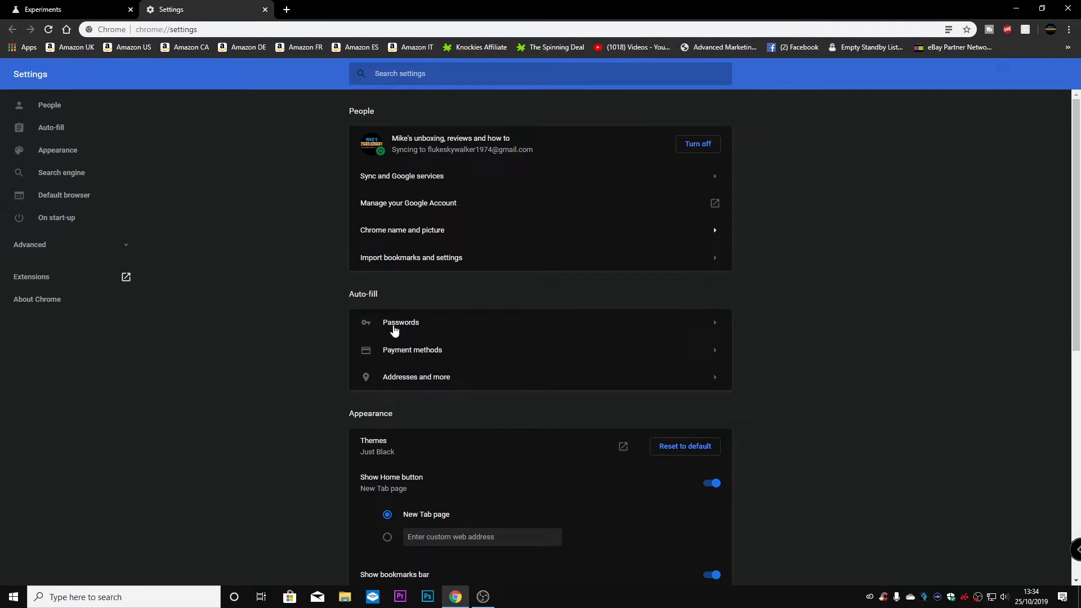
{"action": "left_click", "coordinate": [401, 322]}
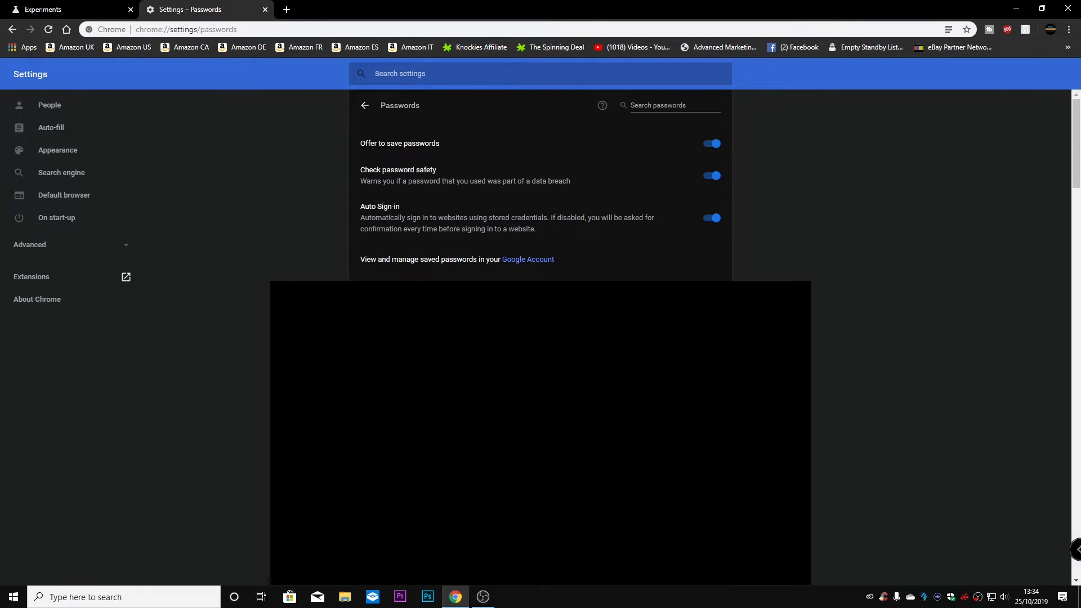
{"action": "mouse_move", "coordinate": [373, 178]}
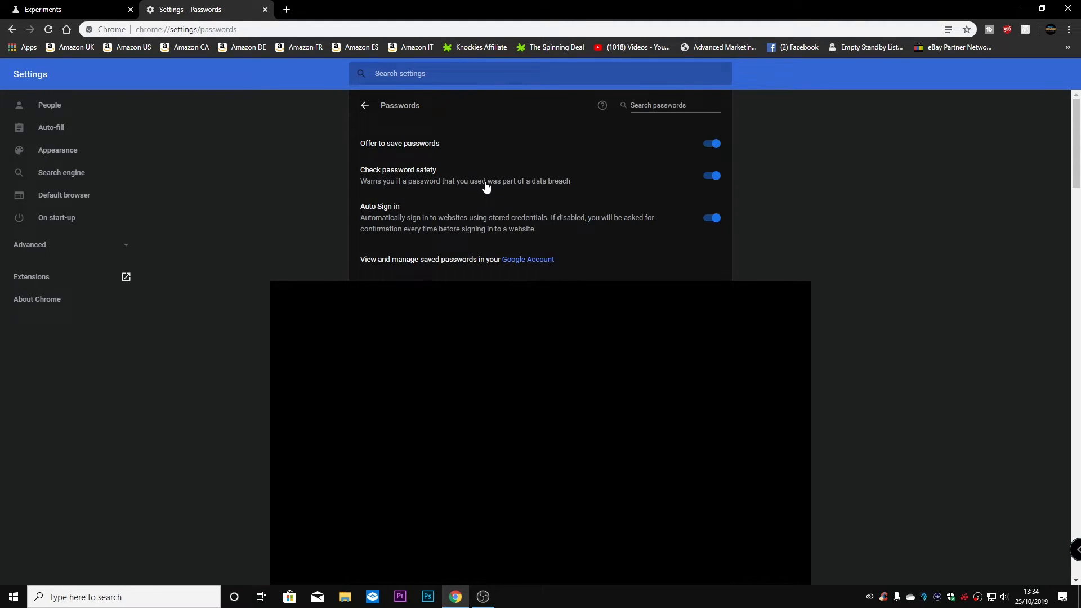
{"action": "mouse_move", "coordinate": [551, 189]}
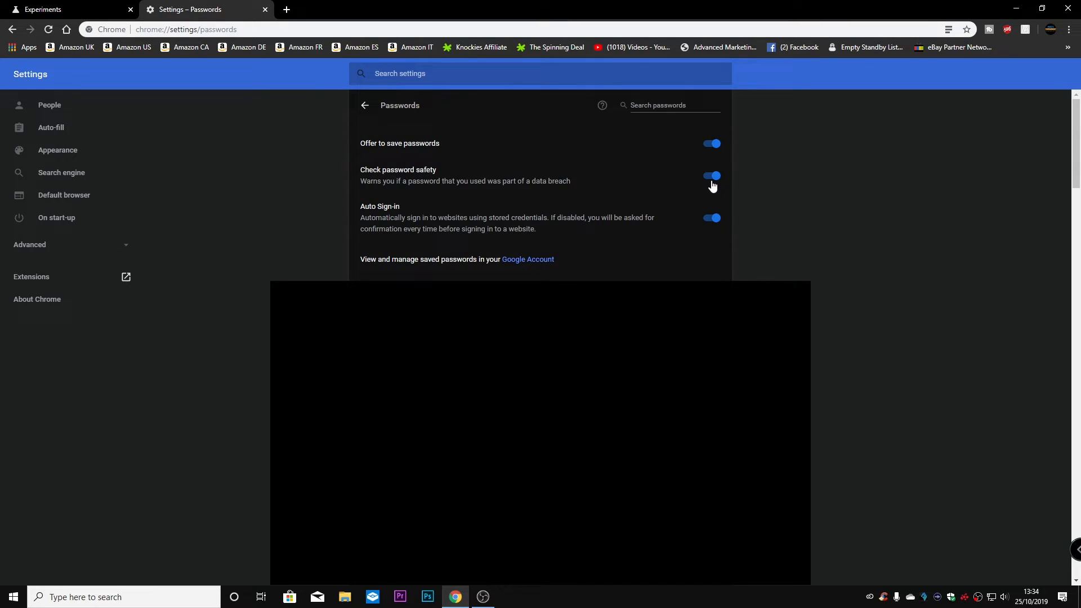
{"action": "left_click", "coordinate": [712, 176]}
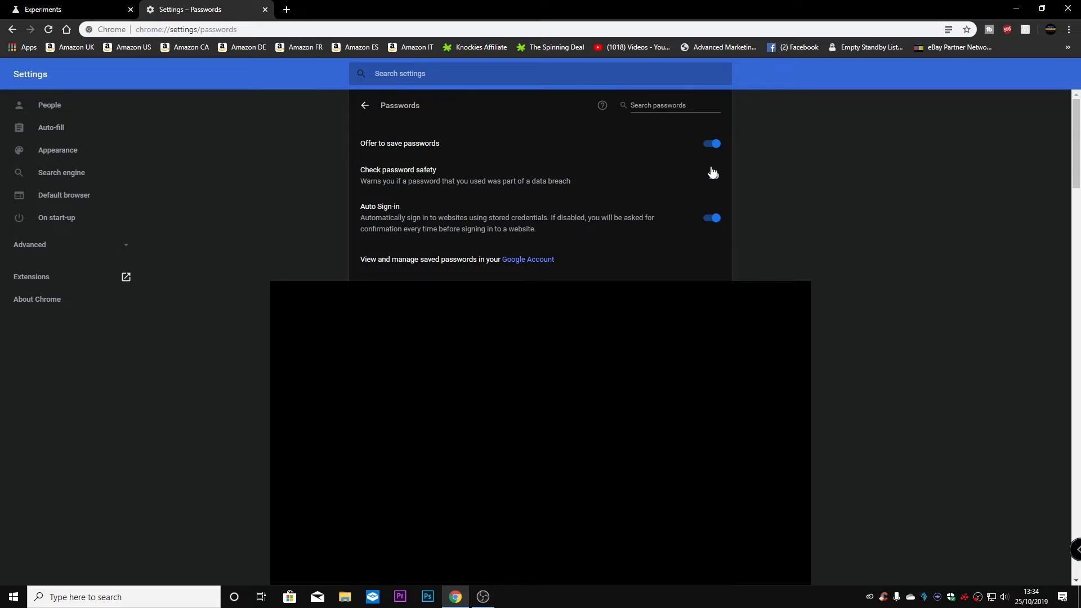
{"action": "left_click", "coordinate": [711, 176]}
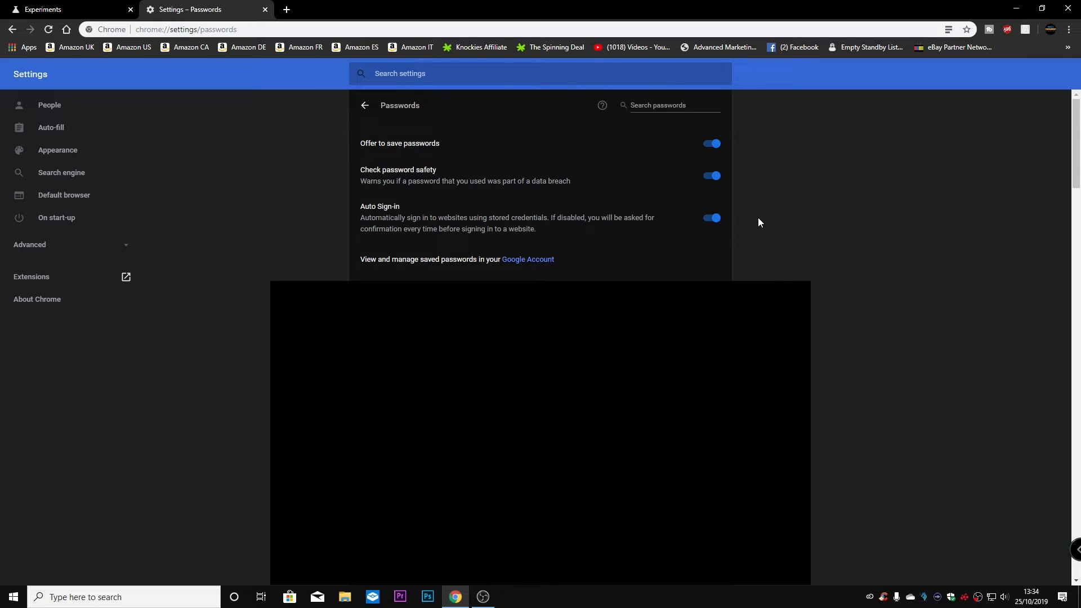
{"action": "mouse_move", "coordinate": [767, 227]}
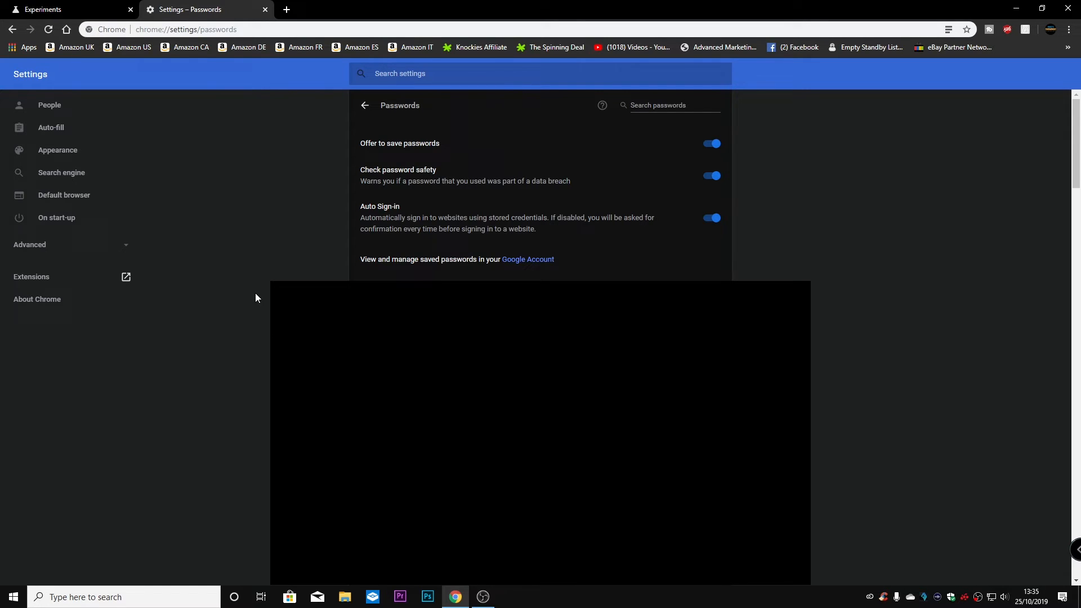
{"action": "mouse_move", "coordinate": [274, 217]}
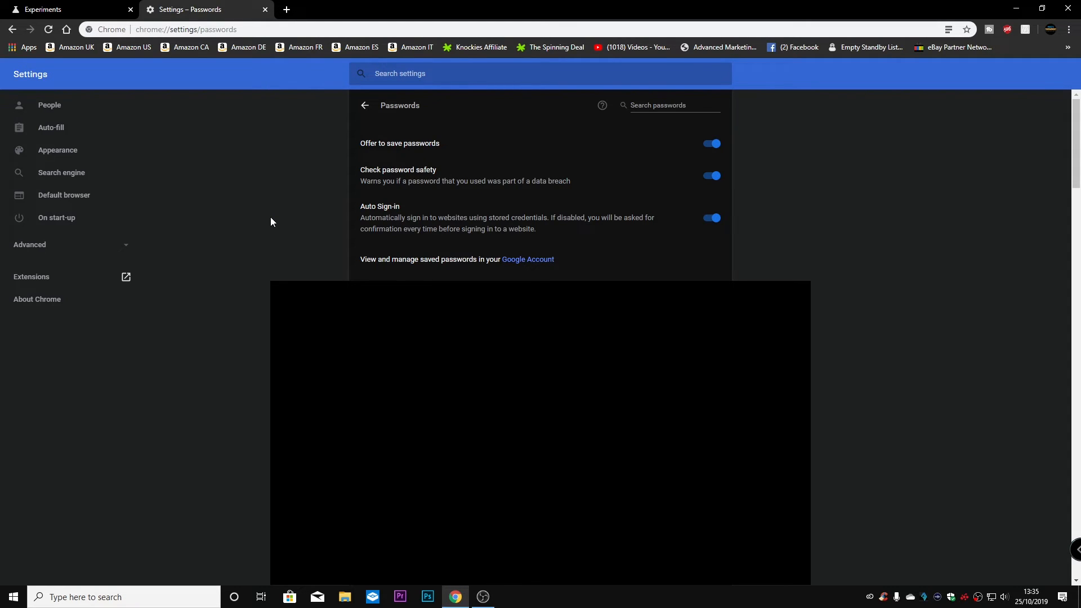
{"action": "mouse_move", "coordinate": [300, 223]}
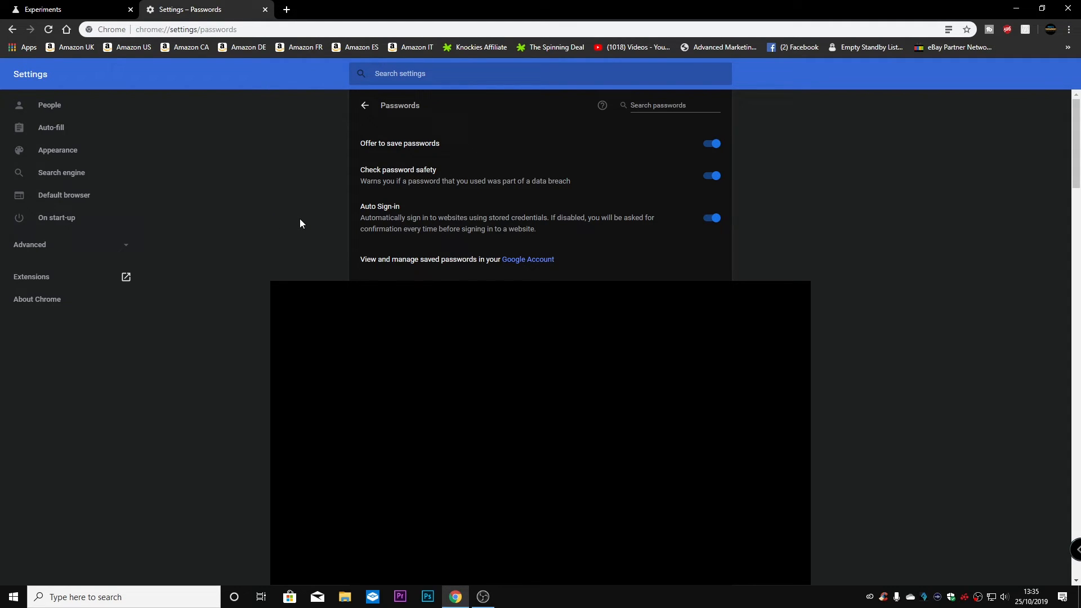